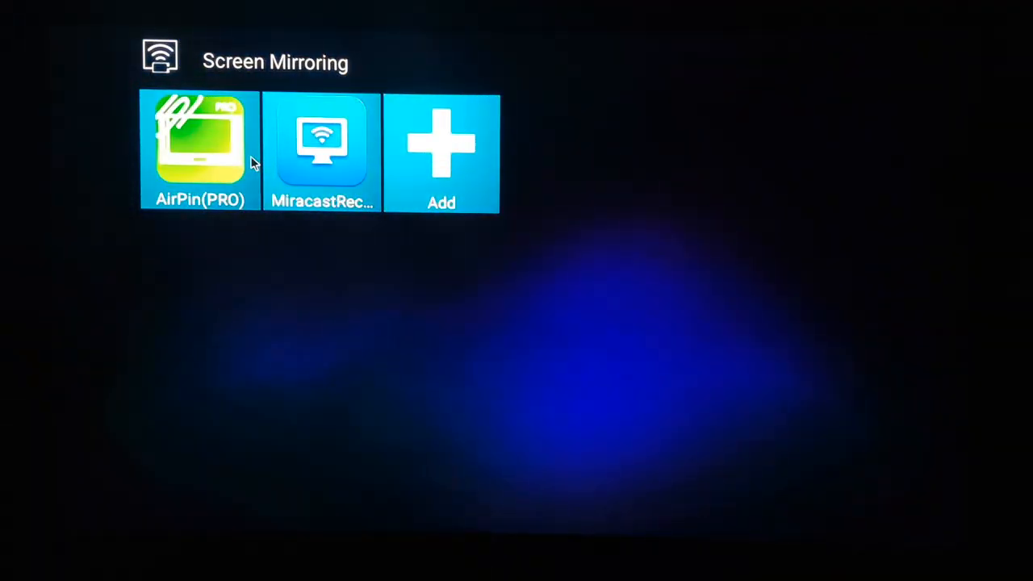
# - Launch Miracast Receiver and accept the incoming screen-mirroring connection invitation
pyautogui.click(321, 149)
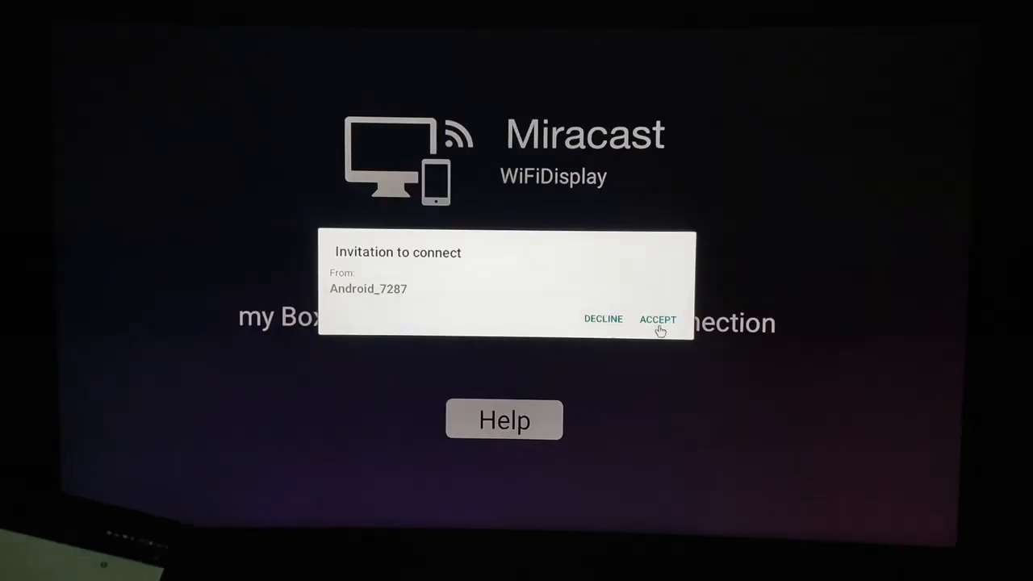
pyautogui.click(659, 319)
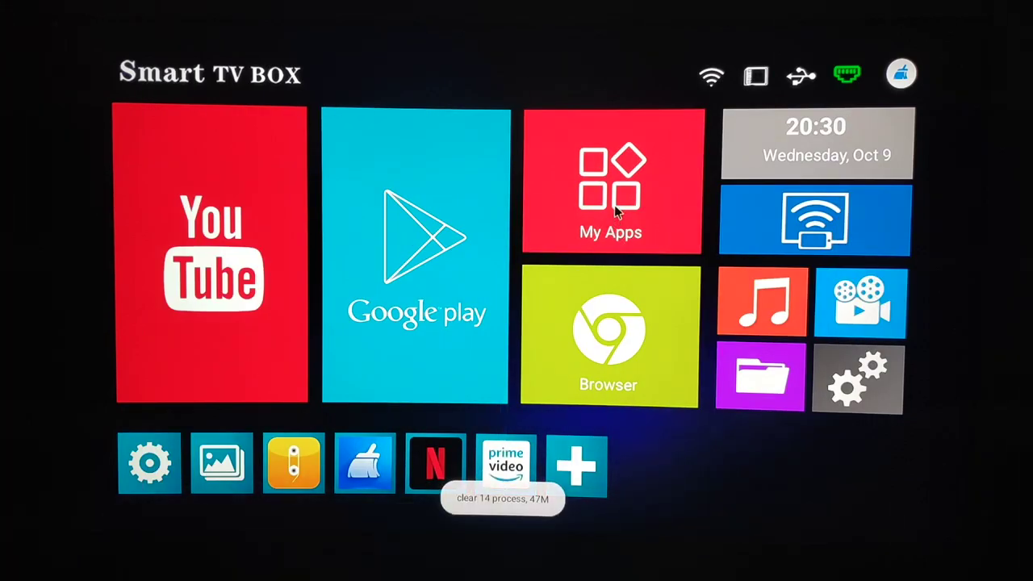
# - Scroll through My Apps, launch Nova Launcher, then start KDPlayer
pyautogui.click(611, 182)
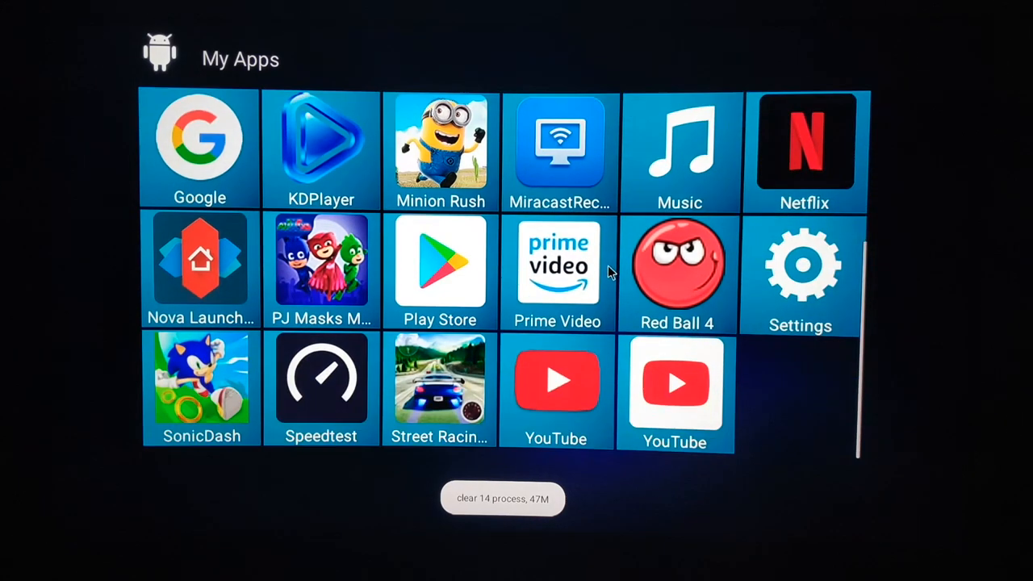
pyautogui.scroll(3)
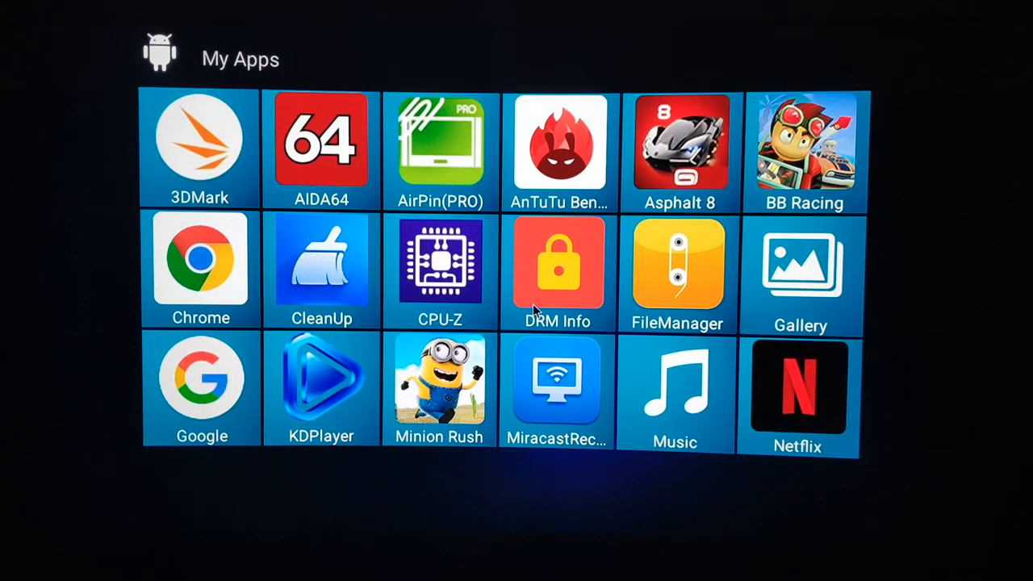
pyautogui.scroll(-3)
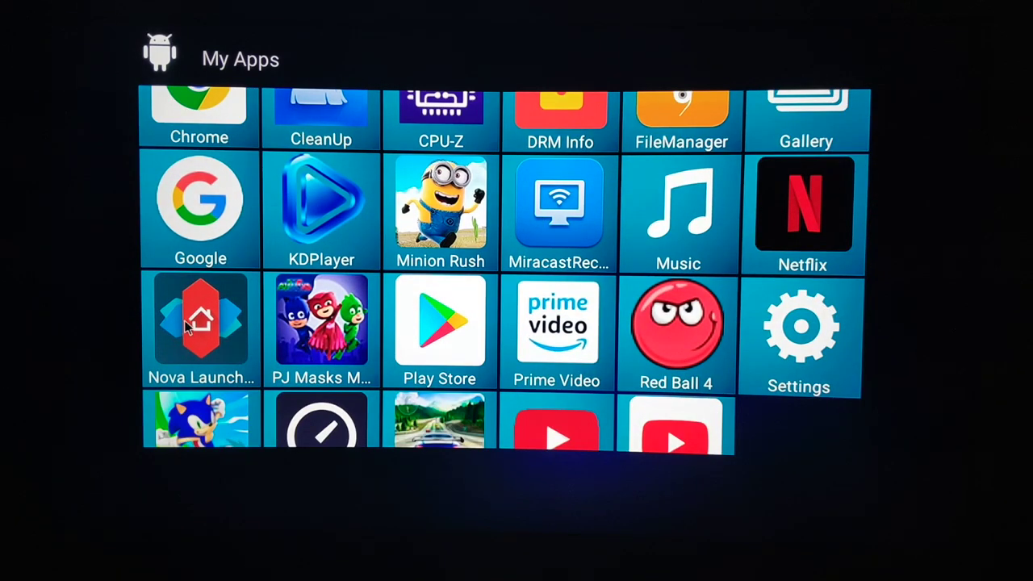
pyautogui.click(201, 326)
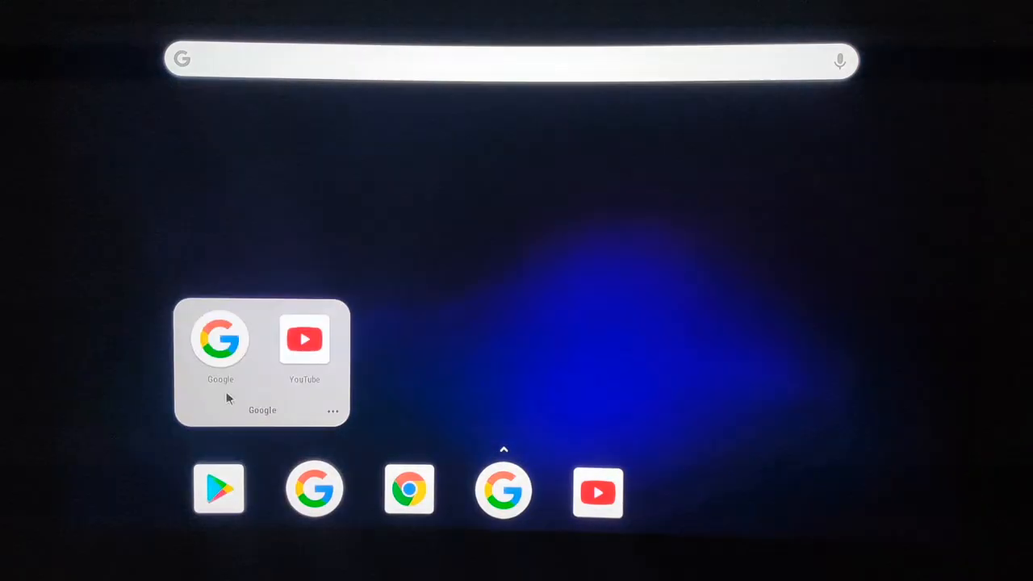
pyautogui.click(380, 258)
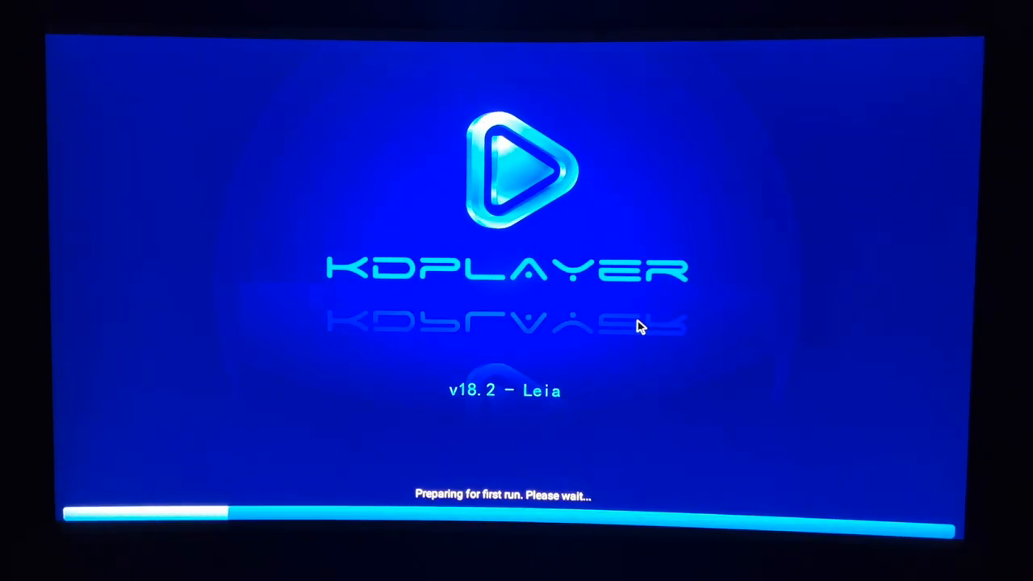
pyautogui.moveTo(654, 300)
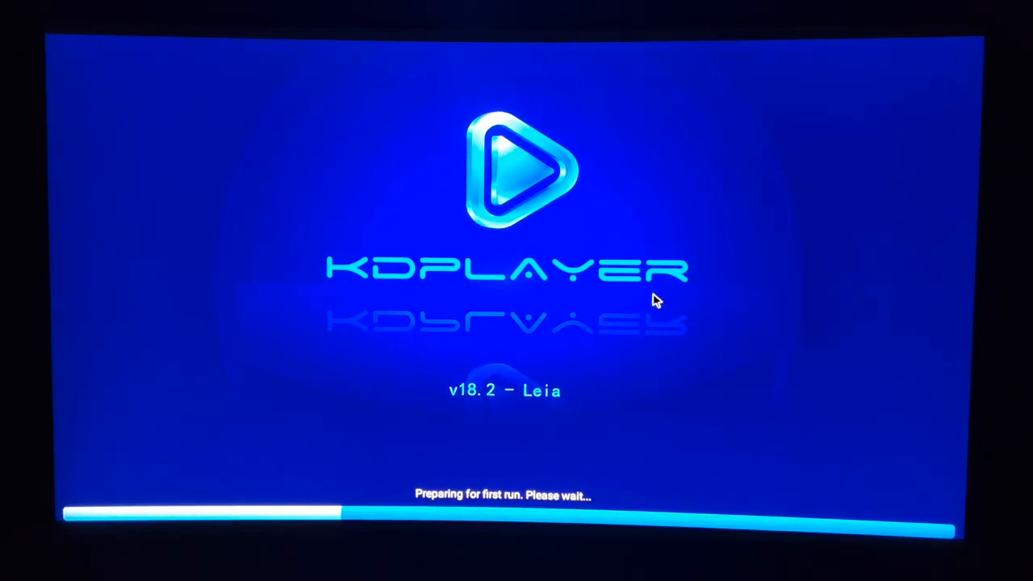
pyautogui.moveTo(455, 47)
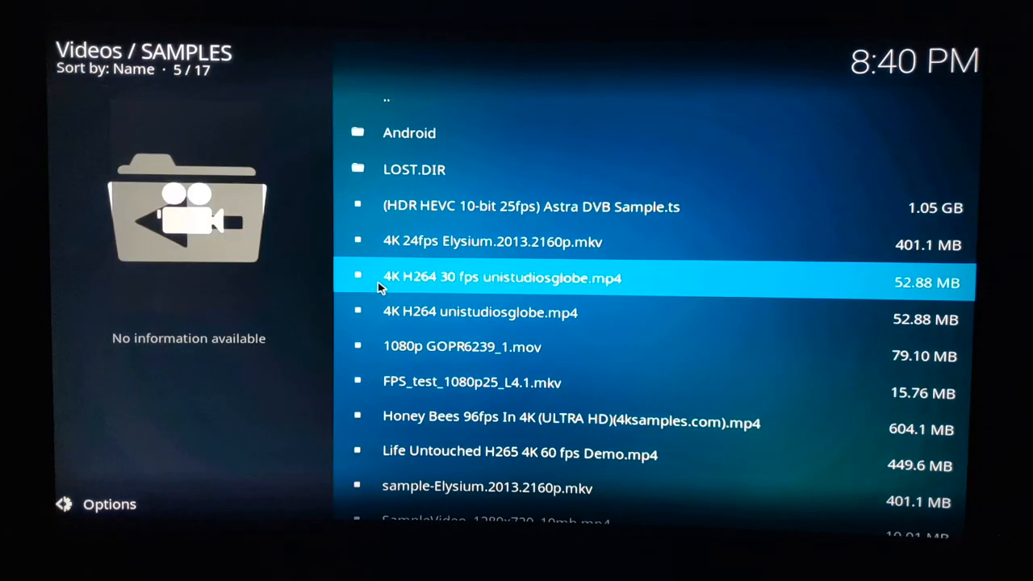
# - Move up to highlight the Astra DVB Sample video in the SAMPLES folder
pyautogui.press('Up')
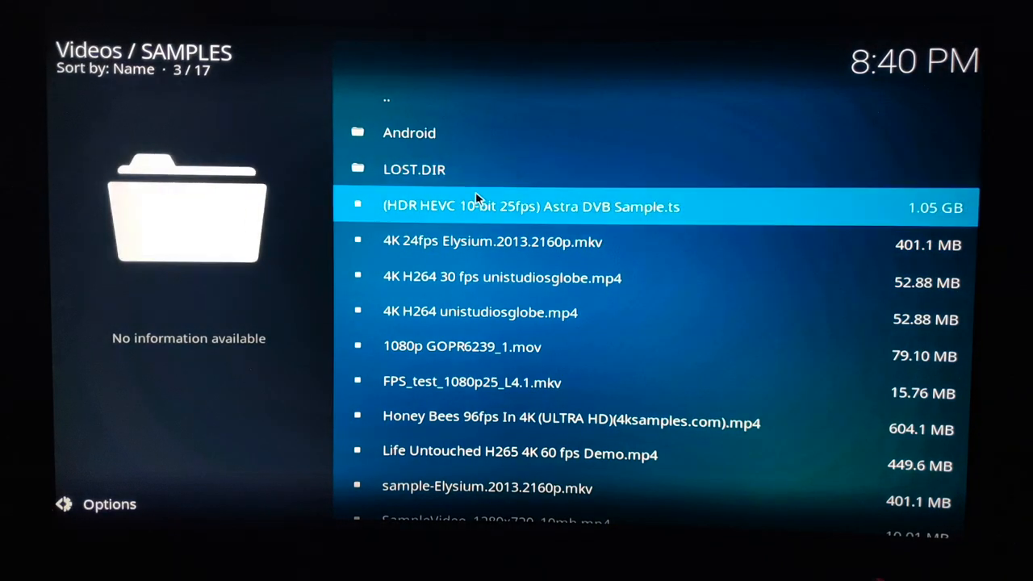